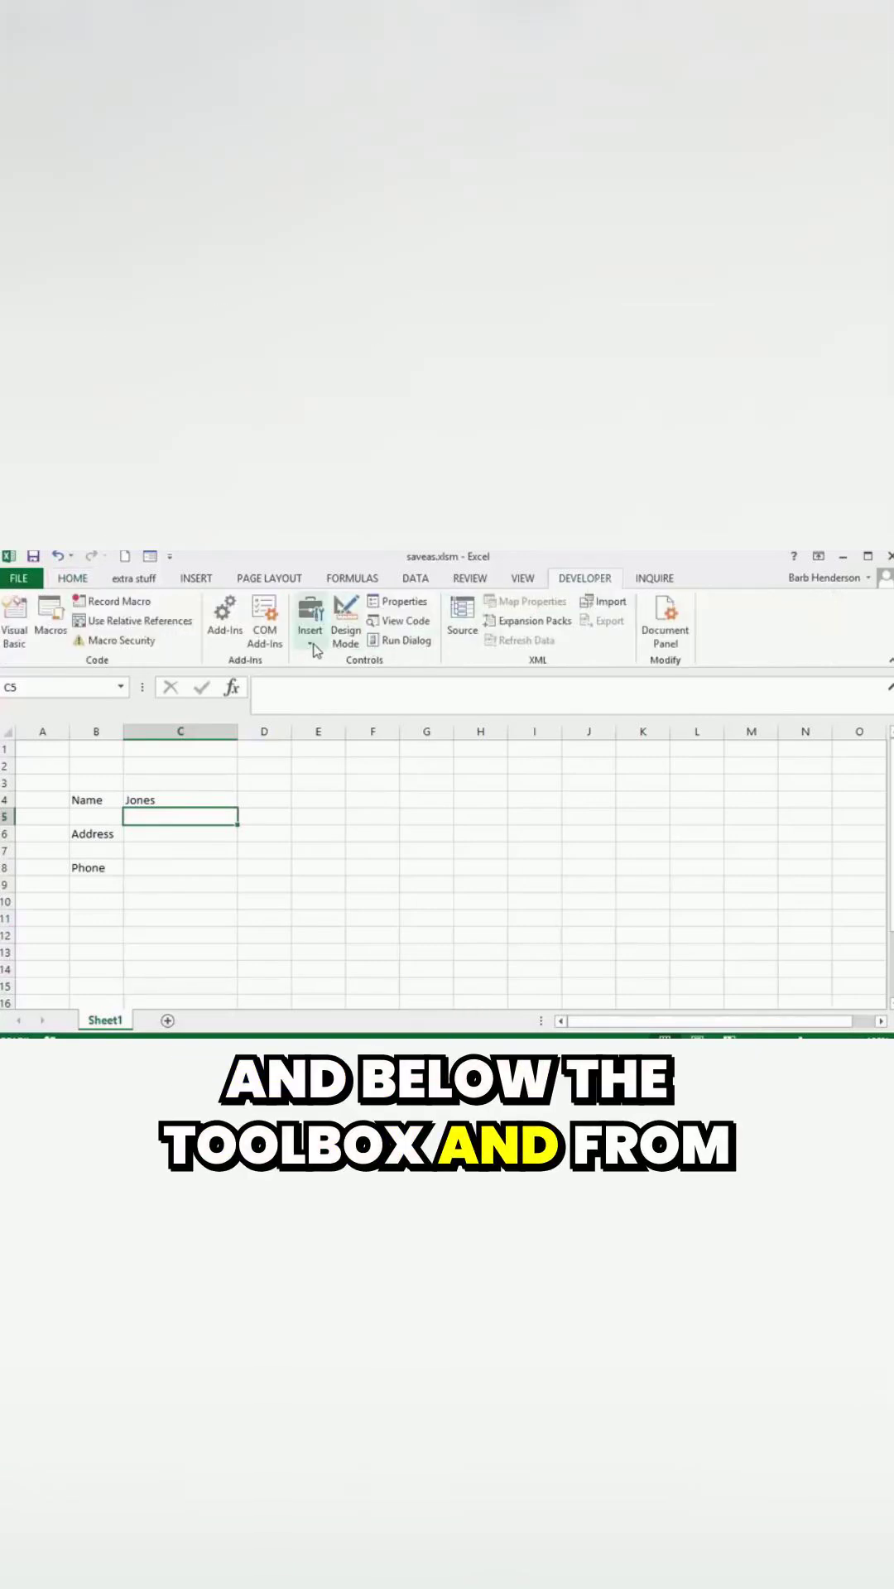
- Open the Developer tab's Insert controls list to pick the ActiveX Command Button
{"action": "left_click", "coordinate": [308, 613]}
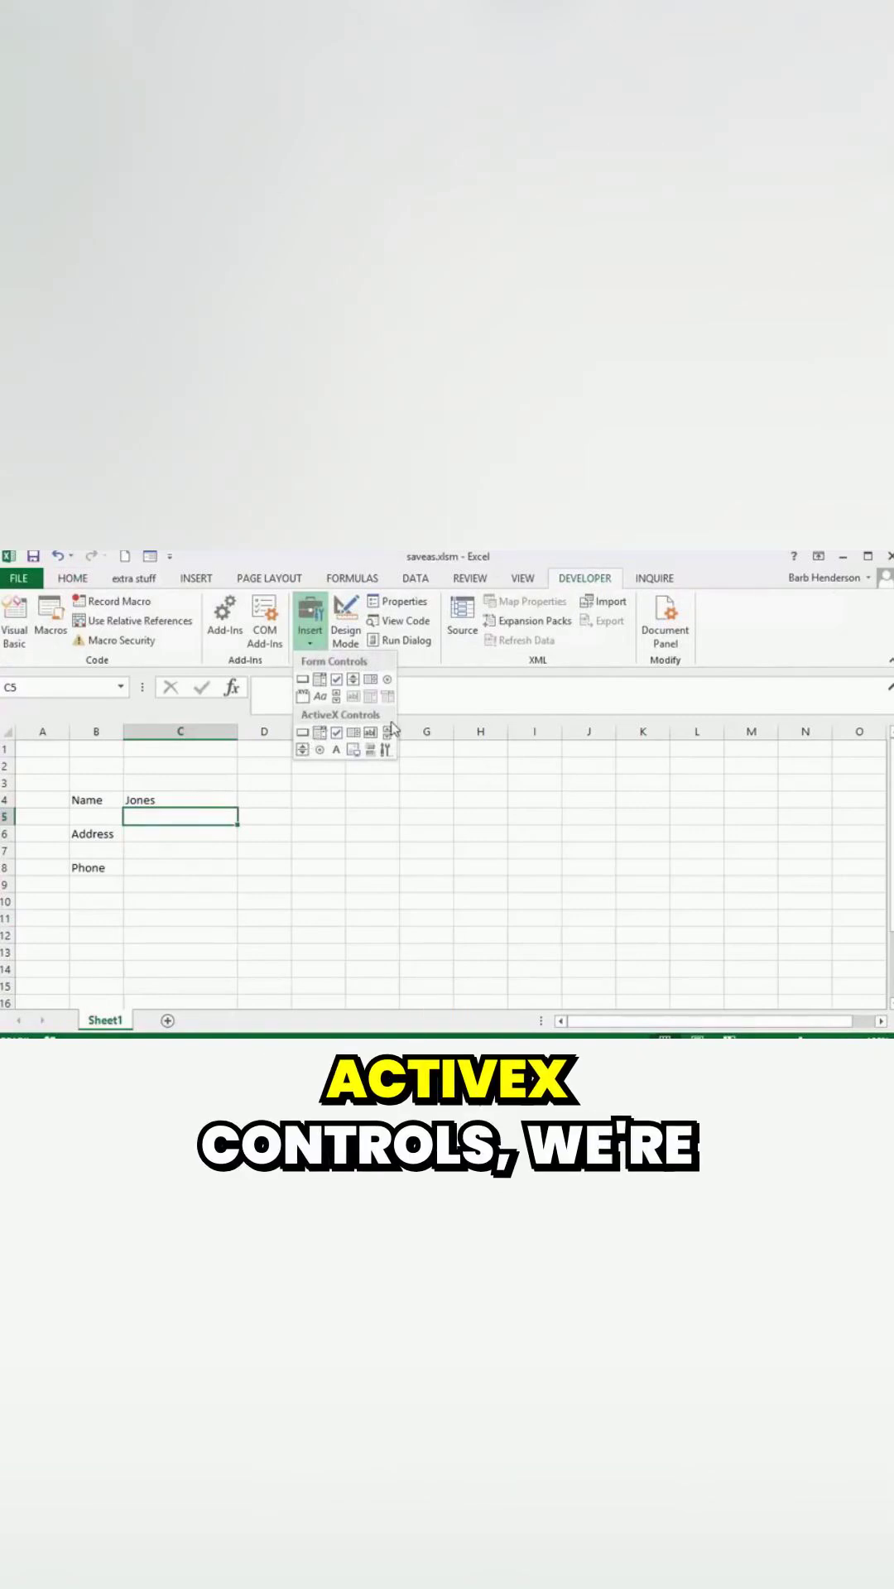
{"action": "mouse_move", "coordinate": [302, 733]}
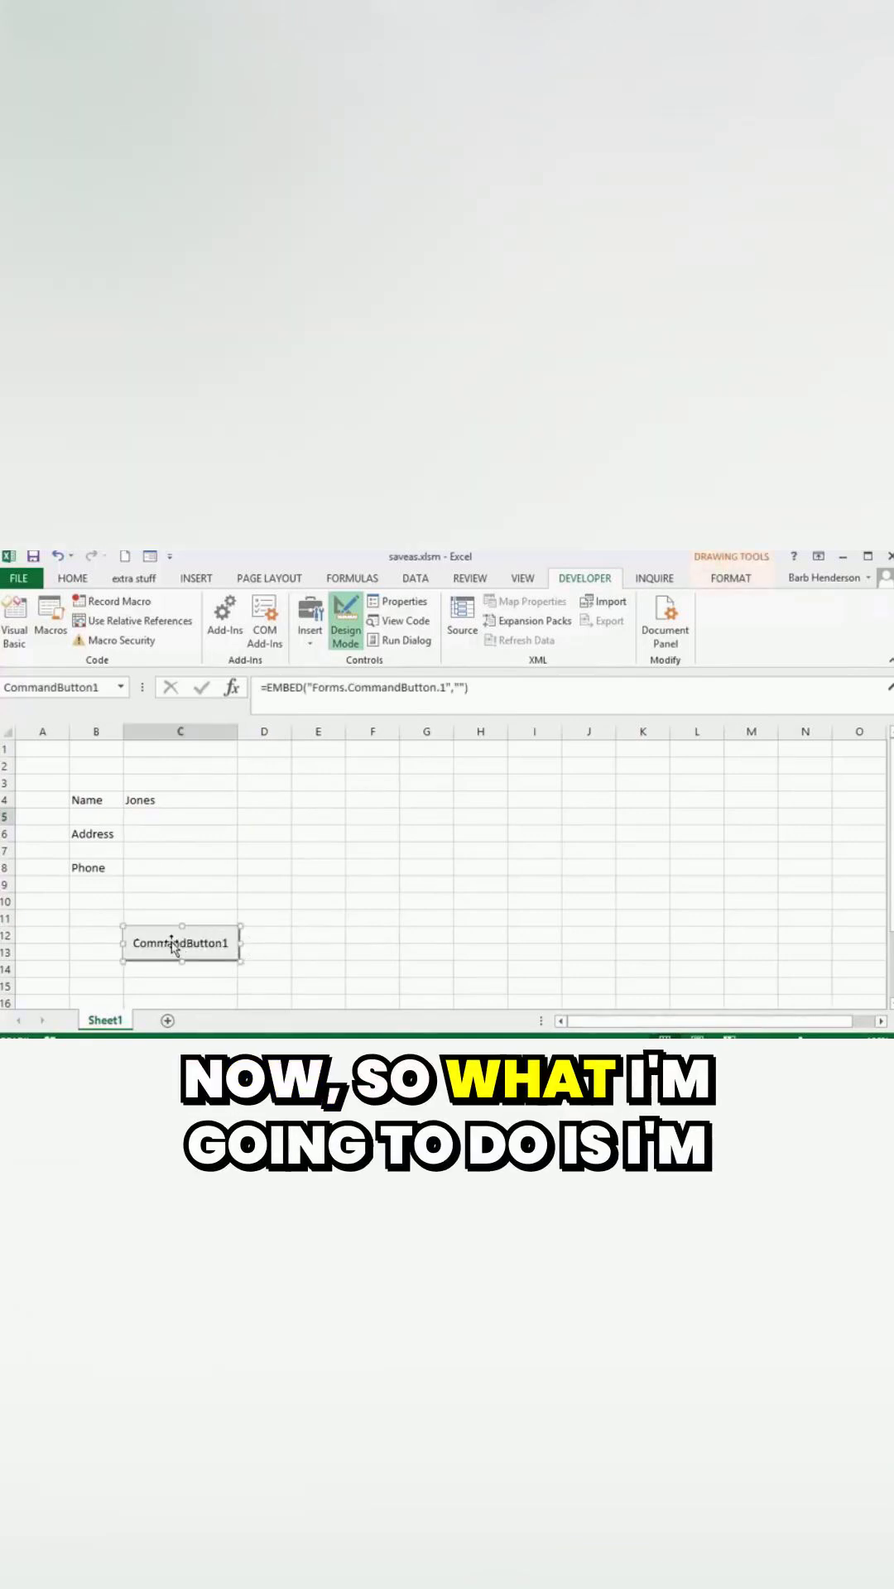
- Open CommandButton1's Click sub and declare path and filename1 As String
{"action": "double_click", "coordinate": [181, 943]}
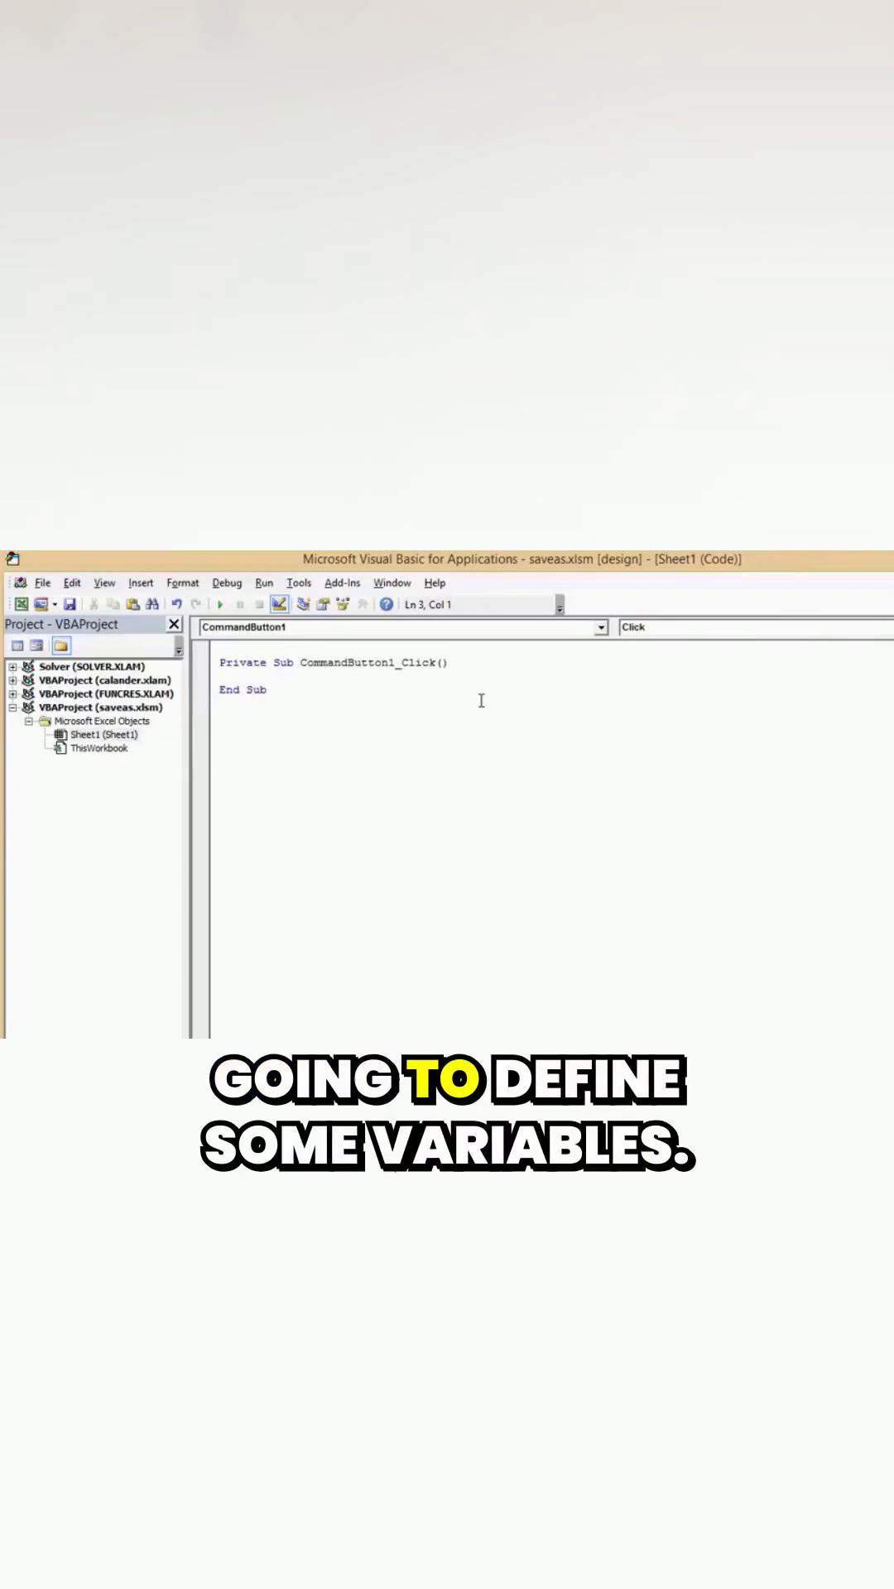
{"action": "type", "text": "Dim path As String"}
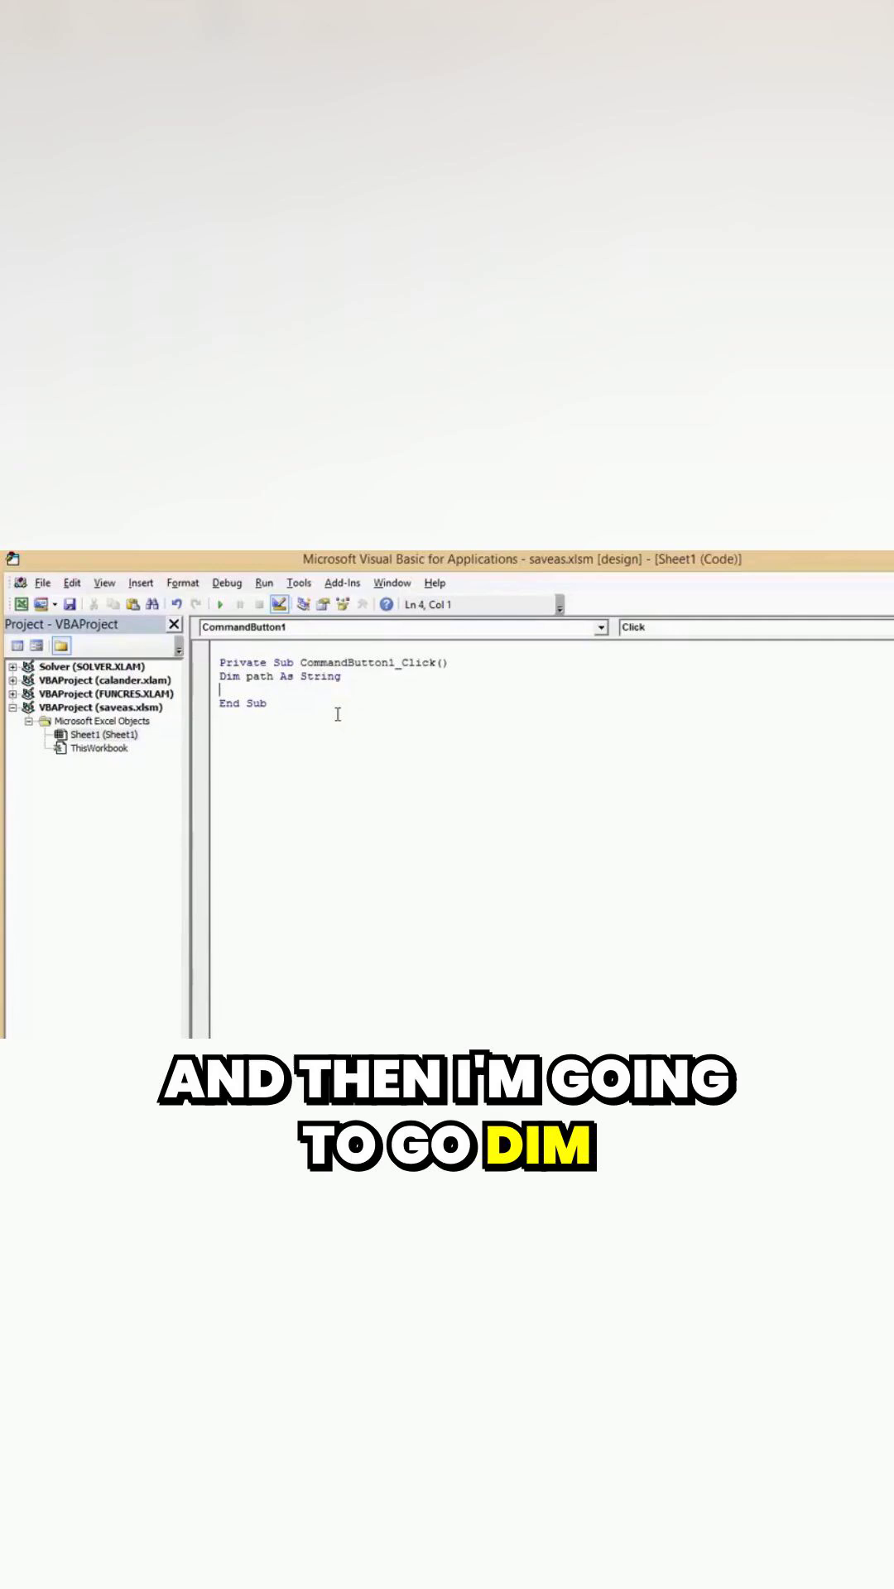
{"action": "type", "text": "Dim filename1"}
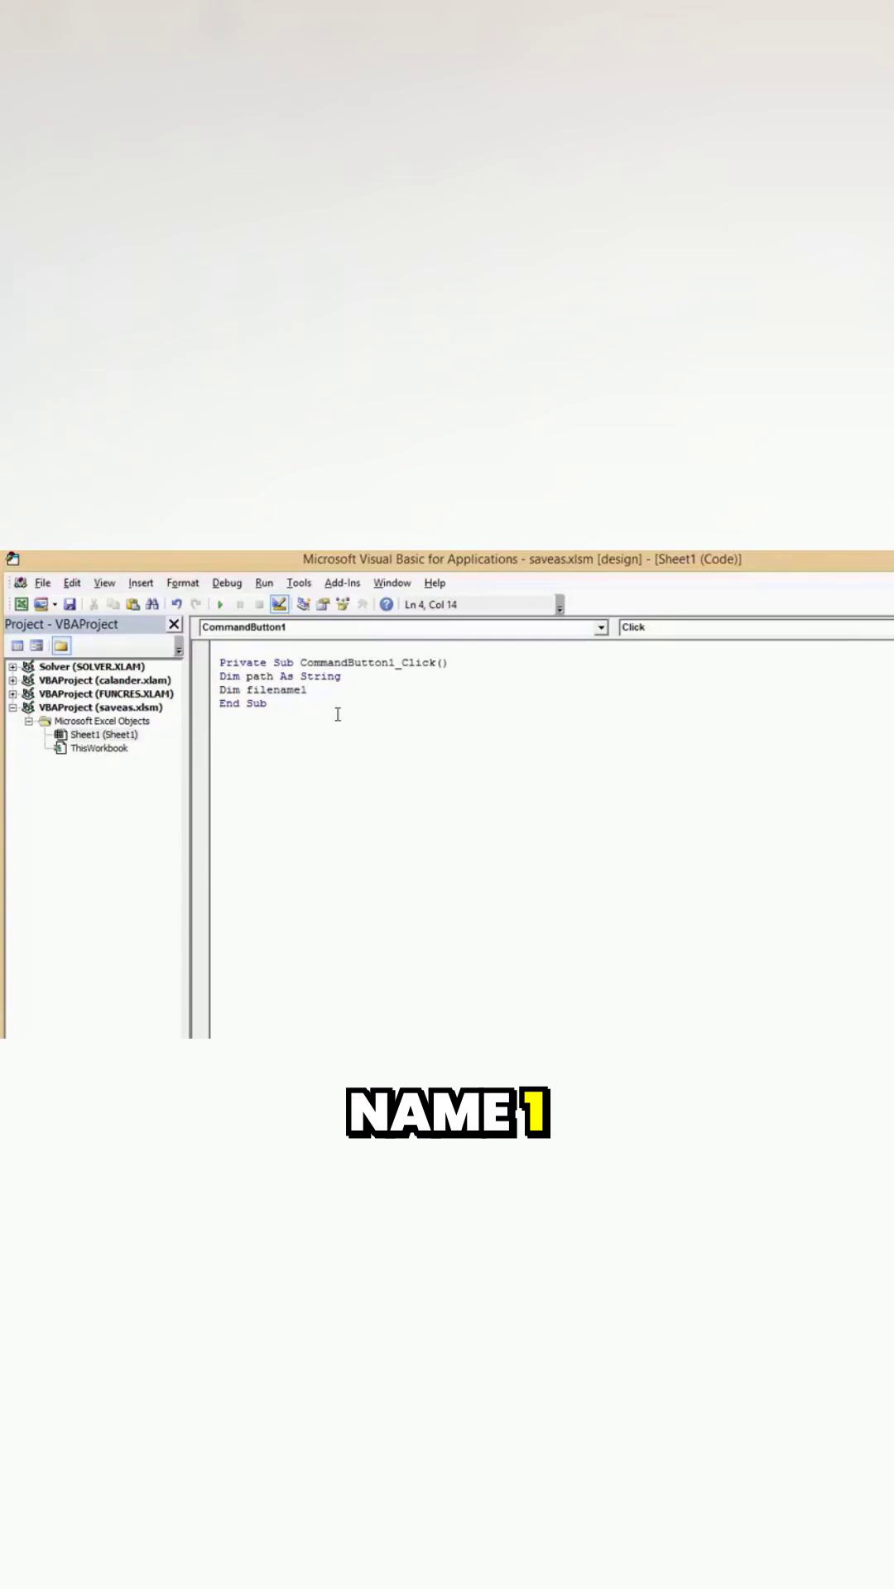
{"action": "type", "text": "As String"}
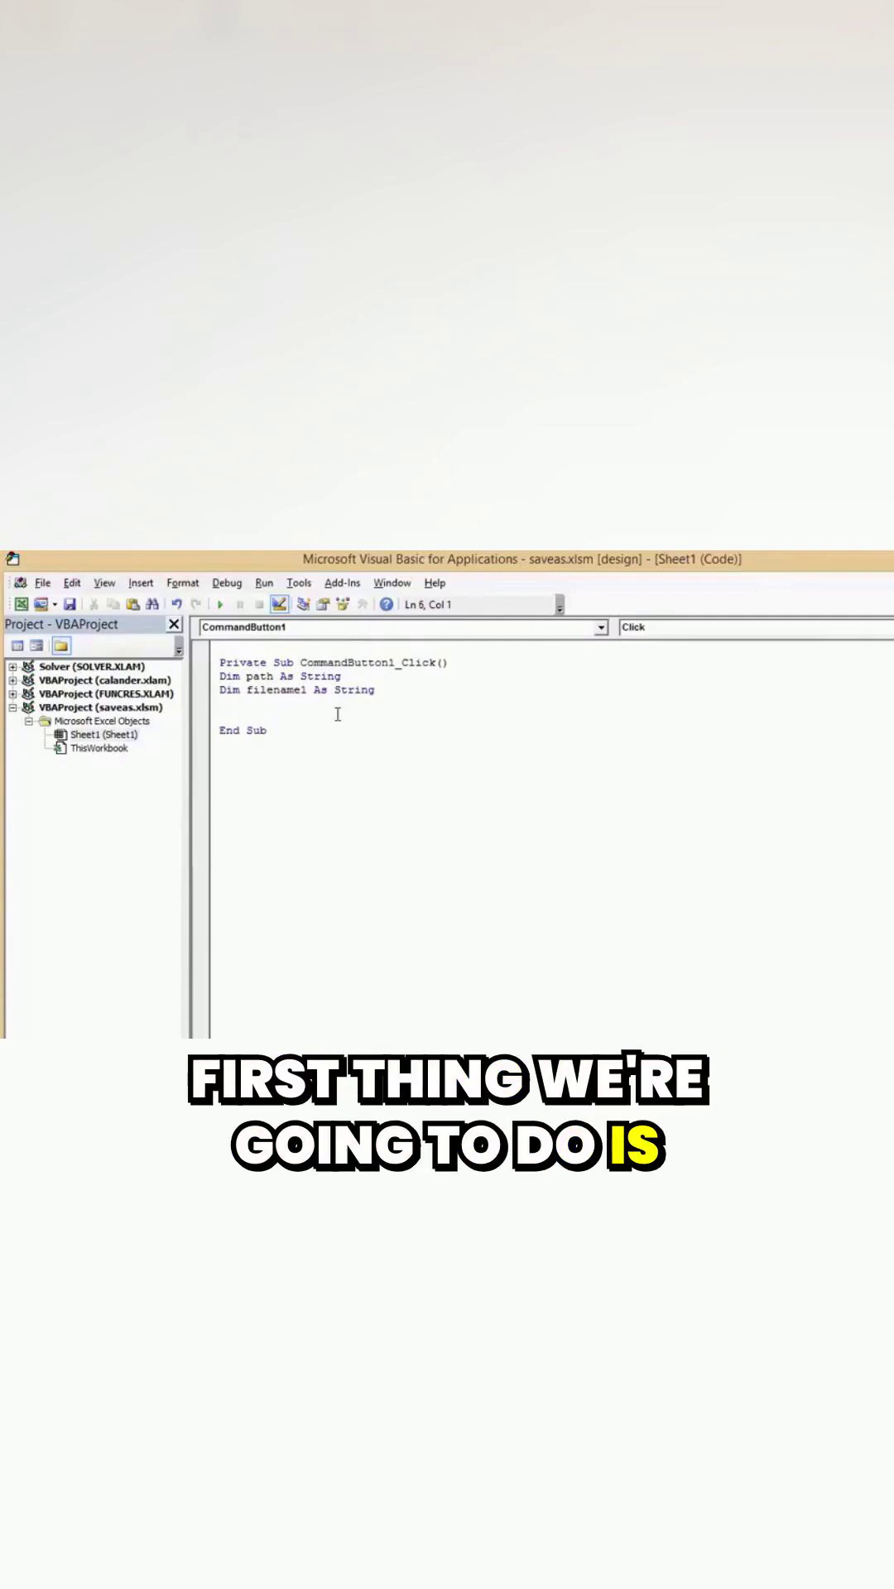
- Start a new line in the Click sub reading 'path ='
{"action": "type", "text": "pat"}
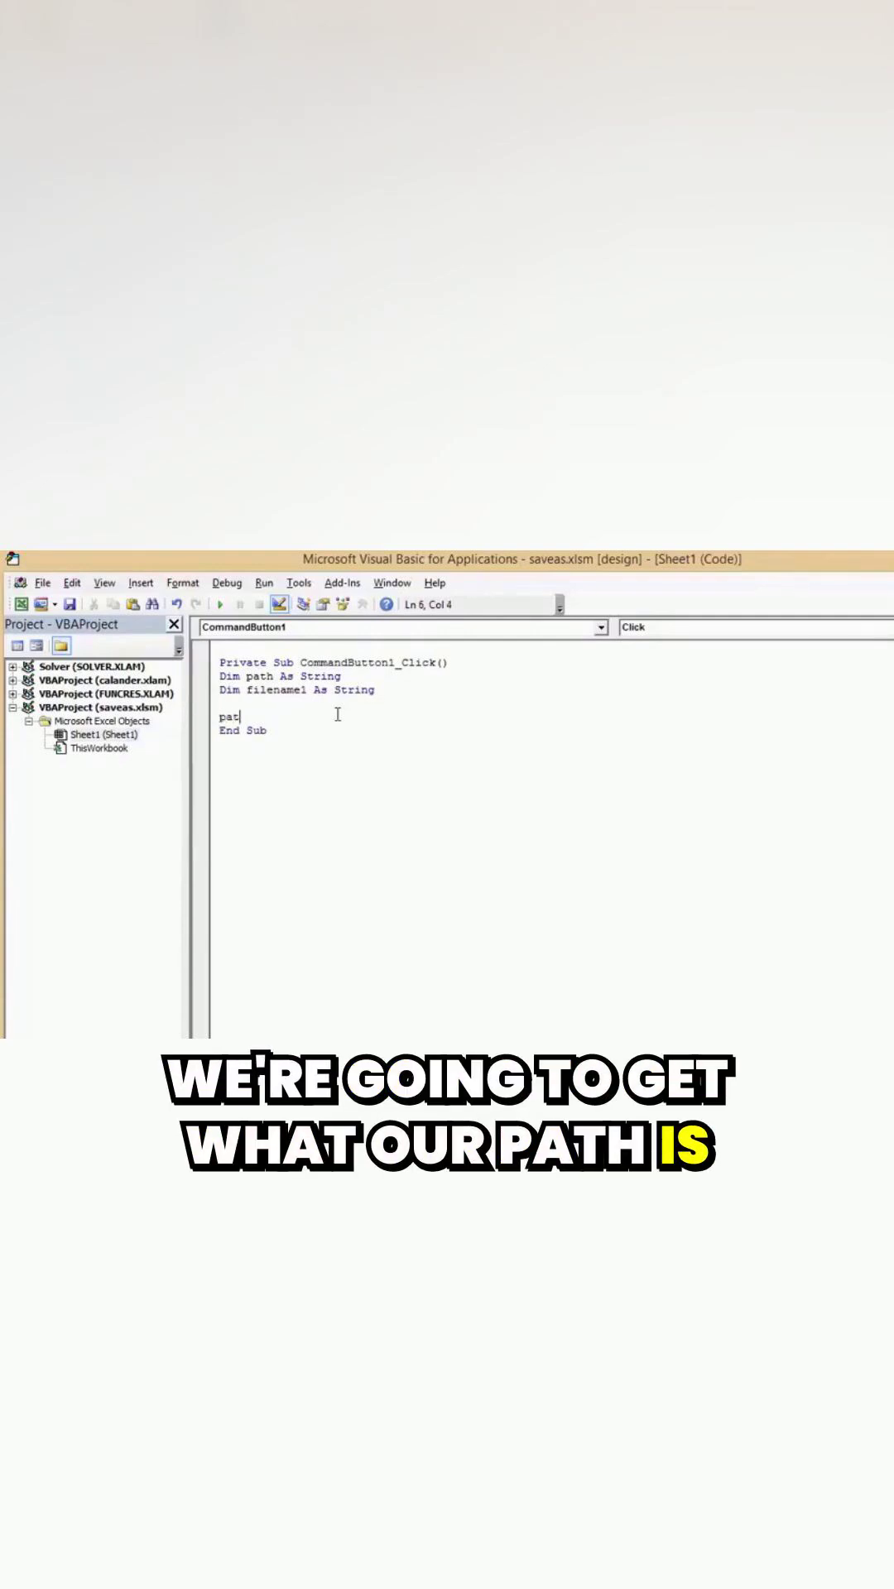
{"action": "type", "text": "h"}
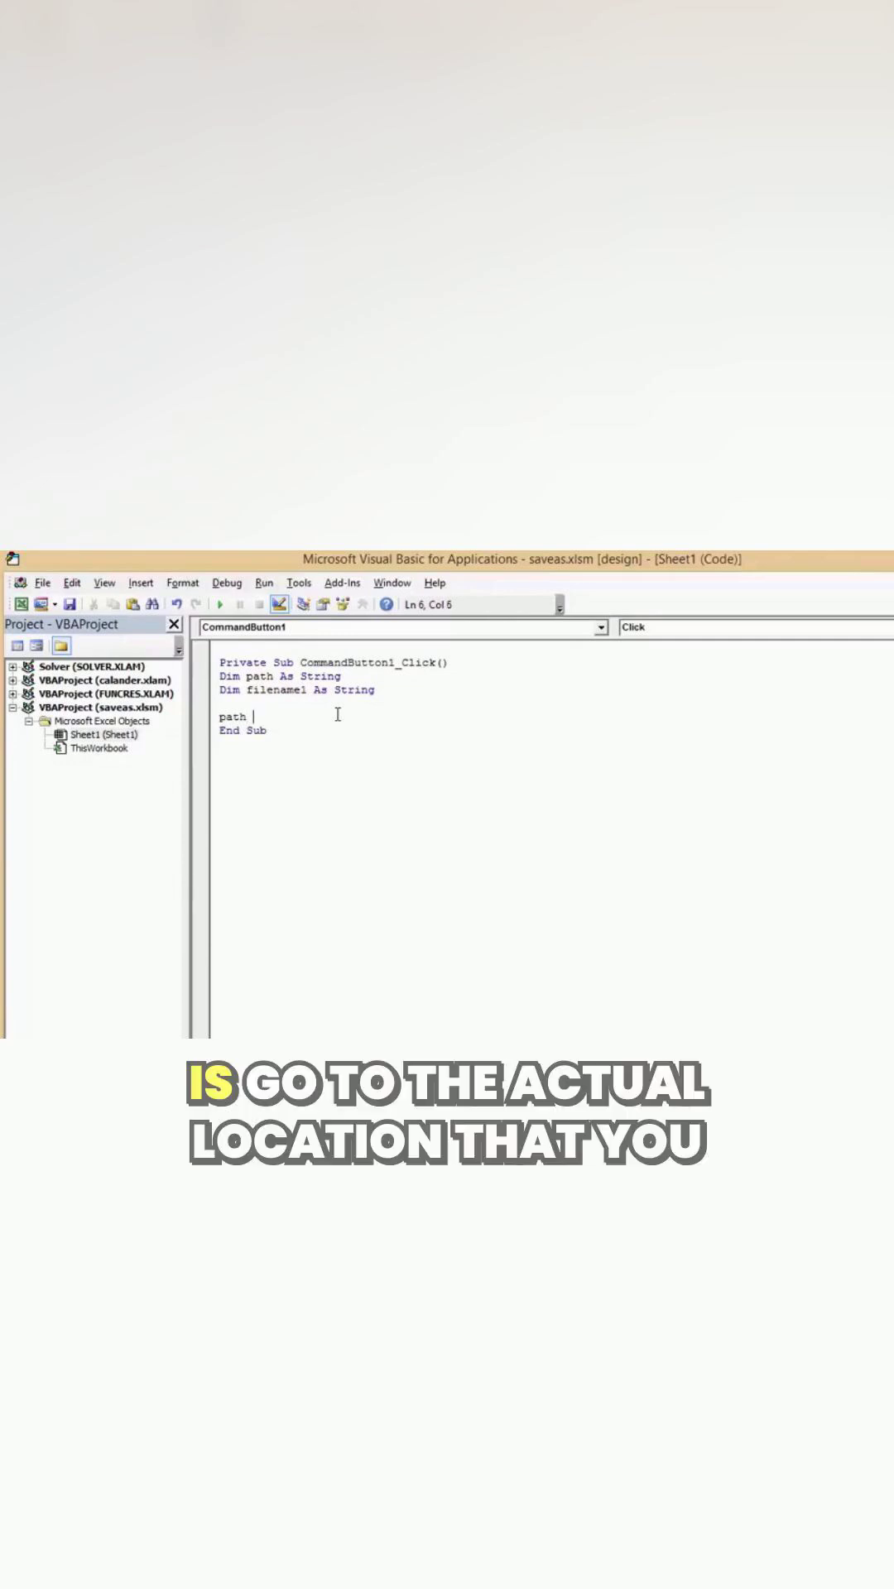
{"action": "type", "text": "="}
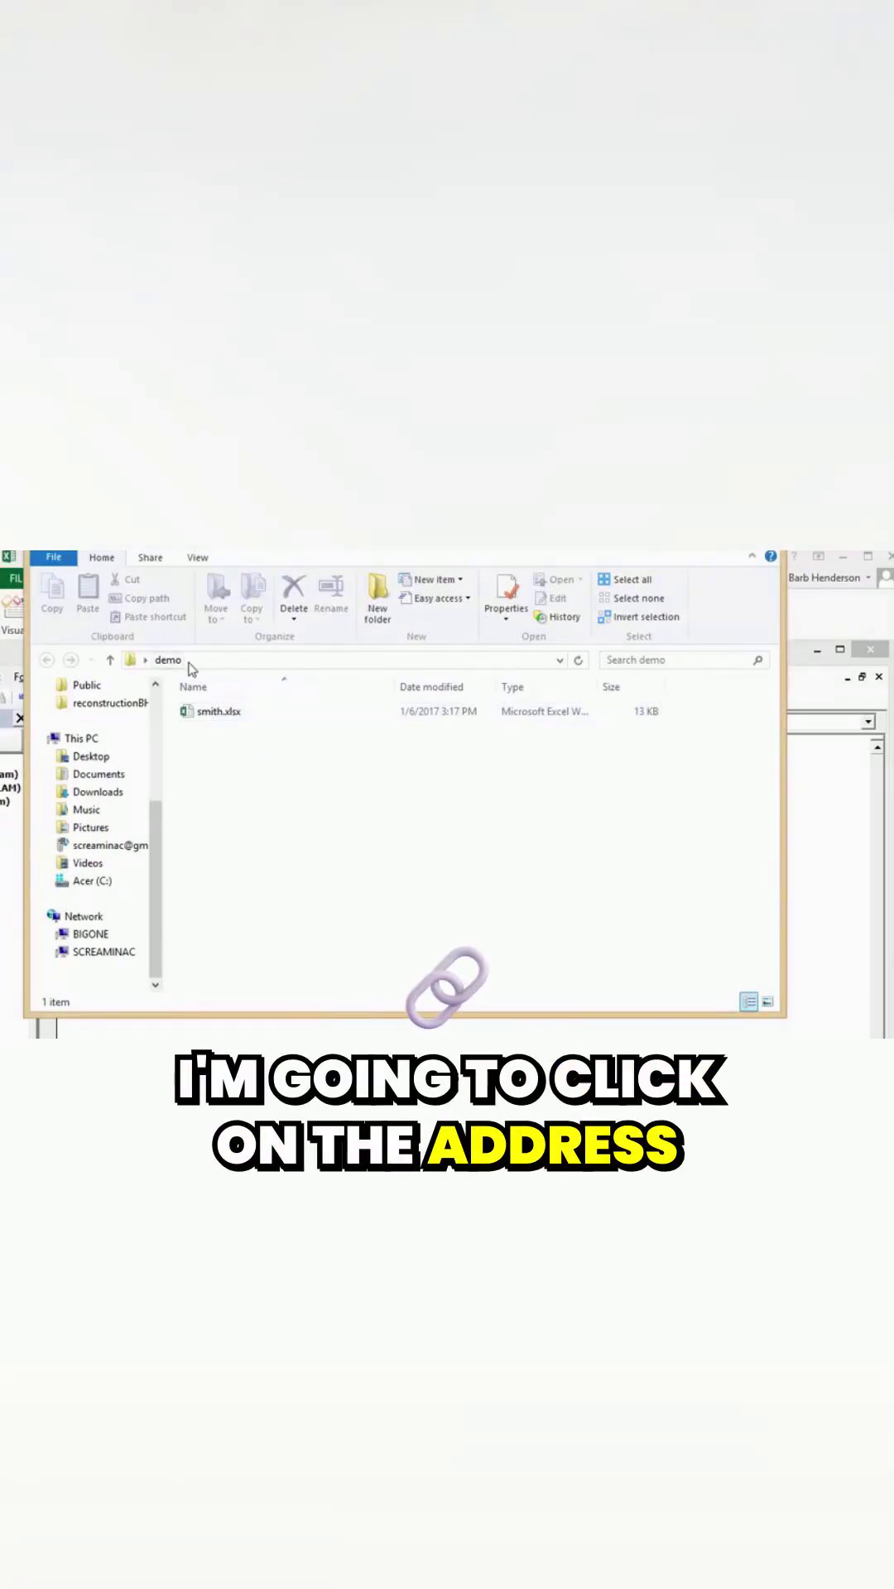
- Show the demo folder's full path in File Explorer's address bar
{"action": "left_click", "coordinate": [203, 659]}
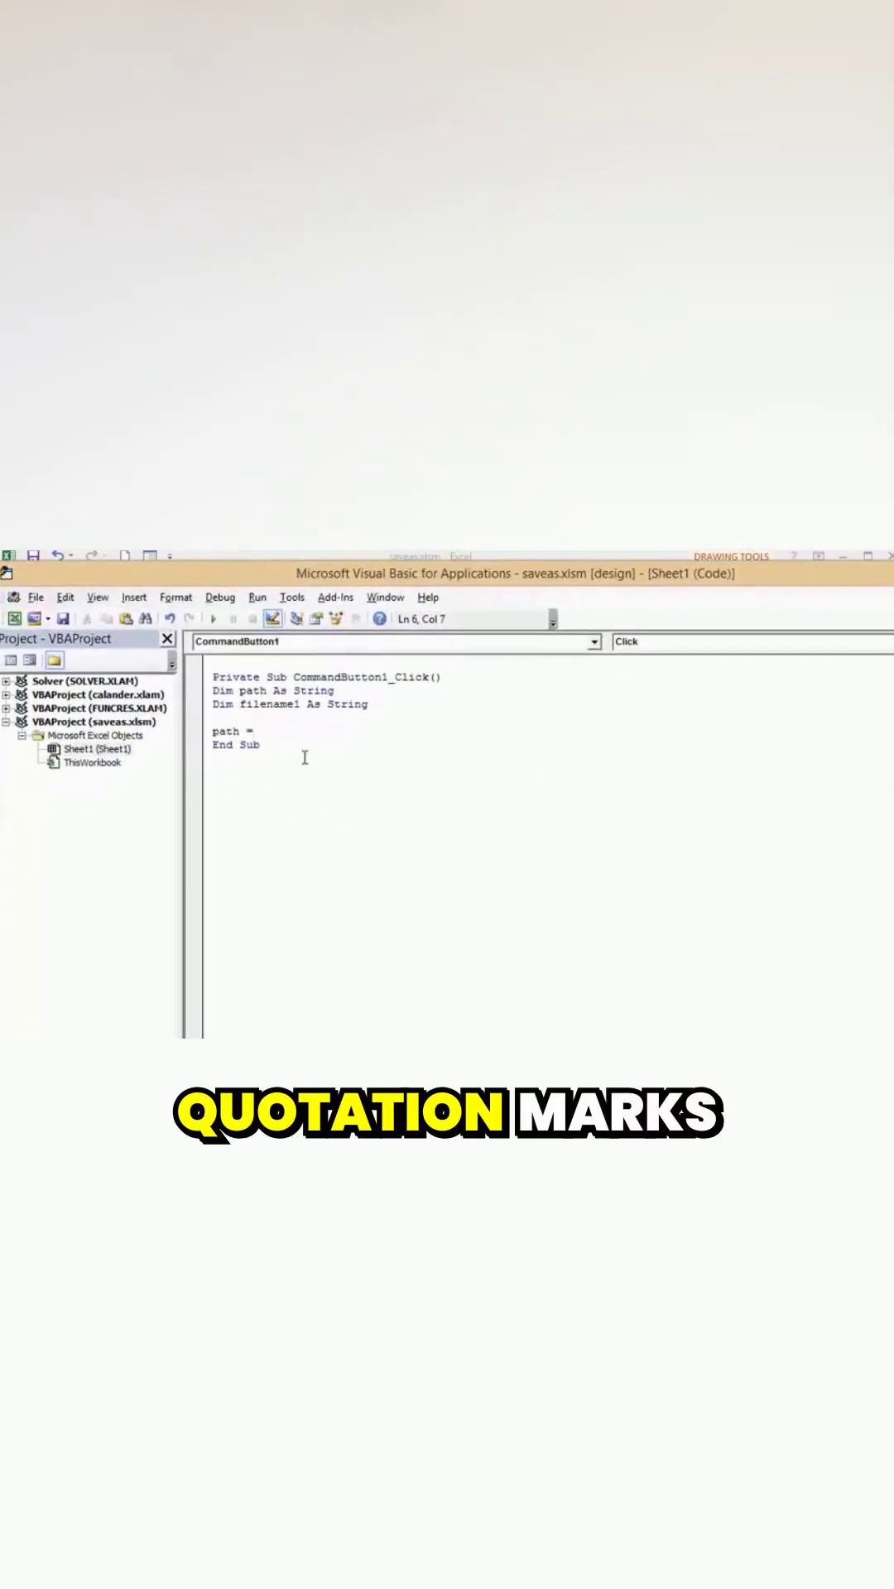
- Assign path the quoted folder "C:\Users\Barb\Desktop\demo\"
{"action": "type", "text": "\"C:\\Users\\Barb\\Desktop\\demo\\"}
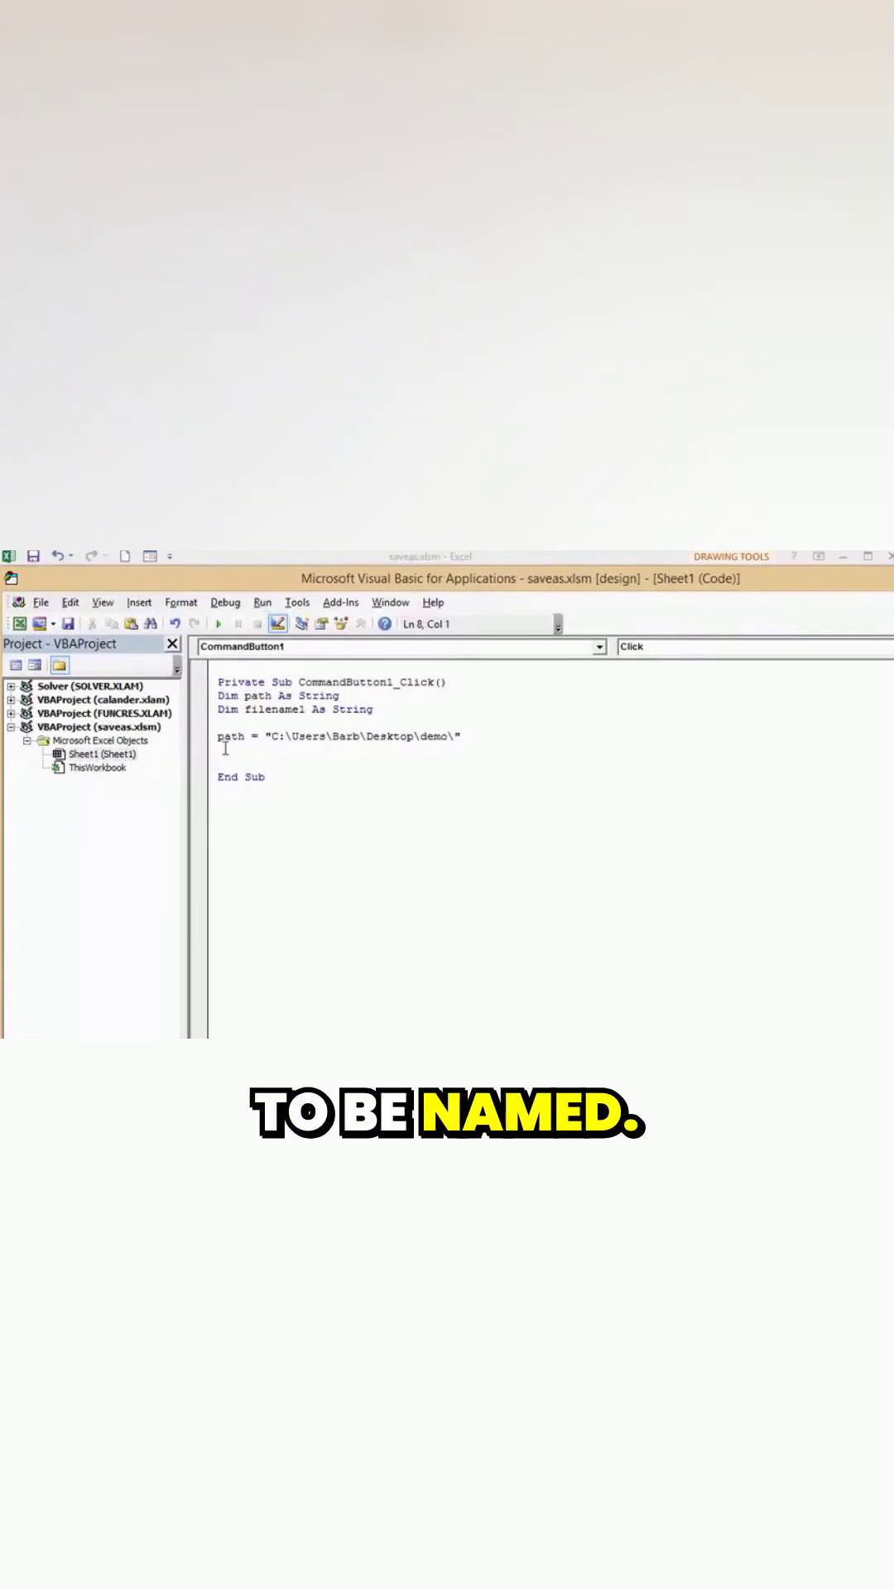
- Add the line filename1 = Range("C4").Text below the path assignment
{"action": "type", "text": "filename1=Range(\"C4\""}
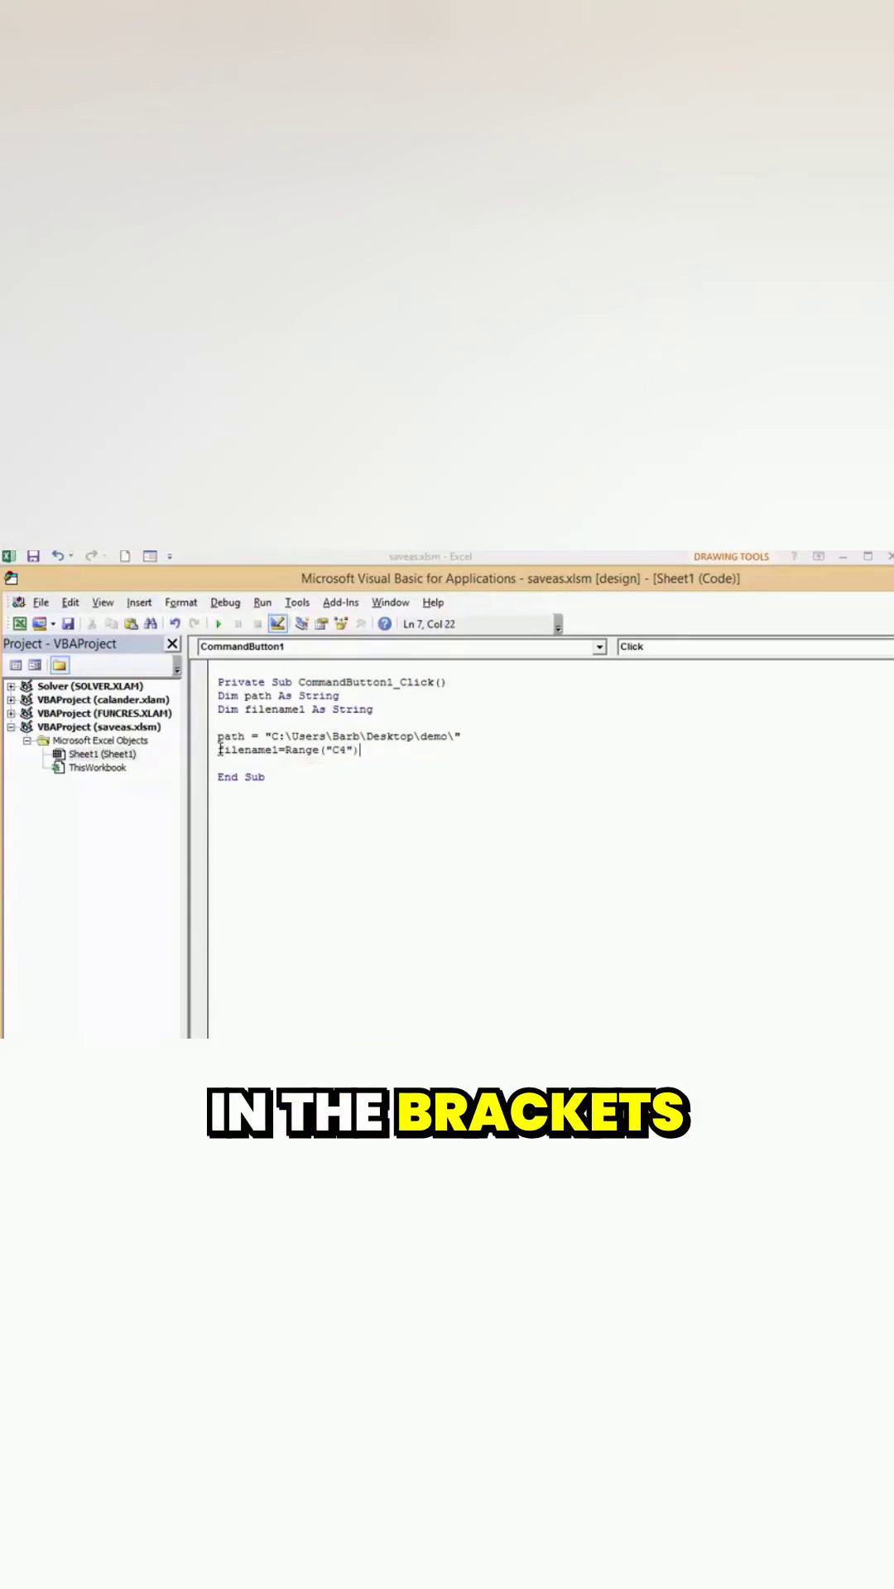
{"action": "type", "text": ".text"}
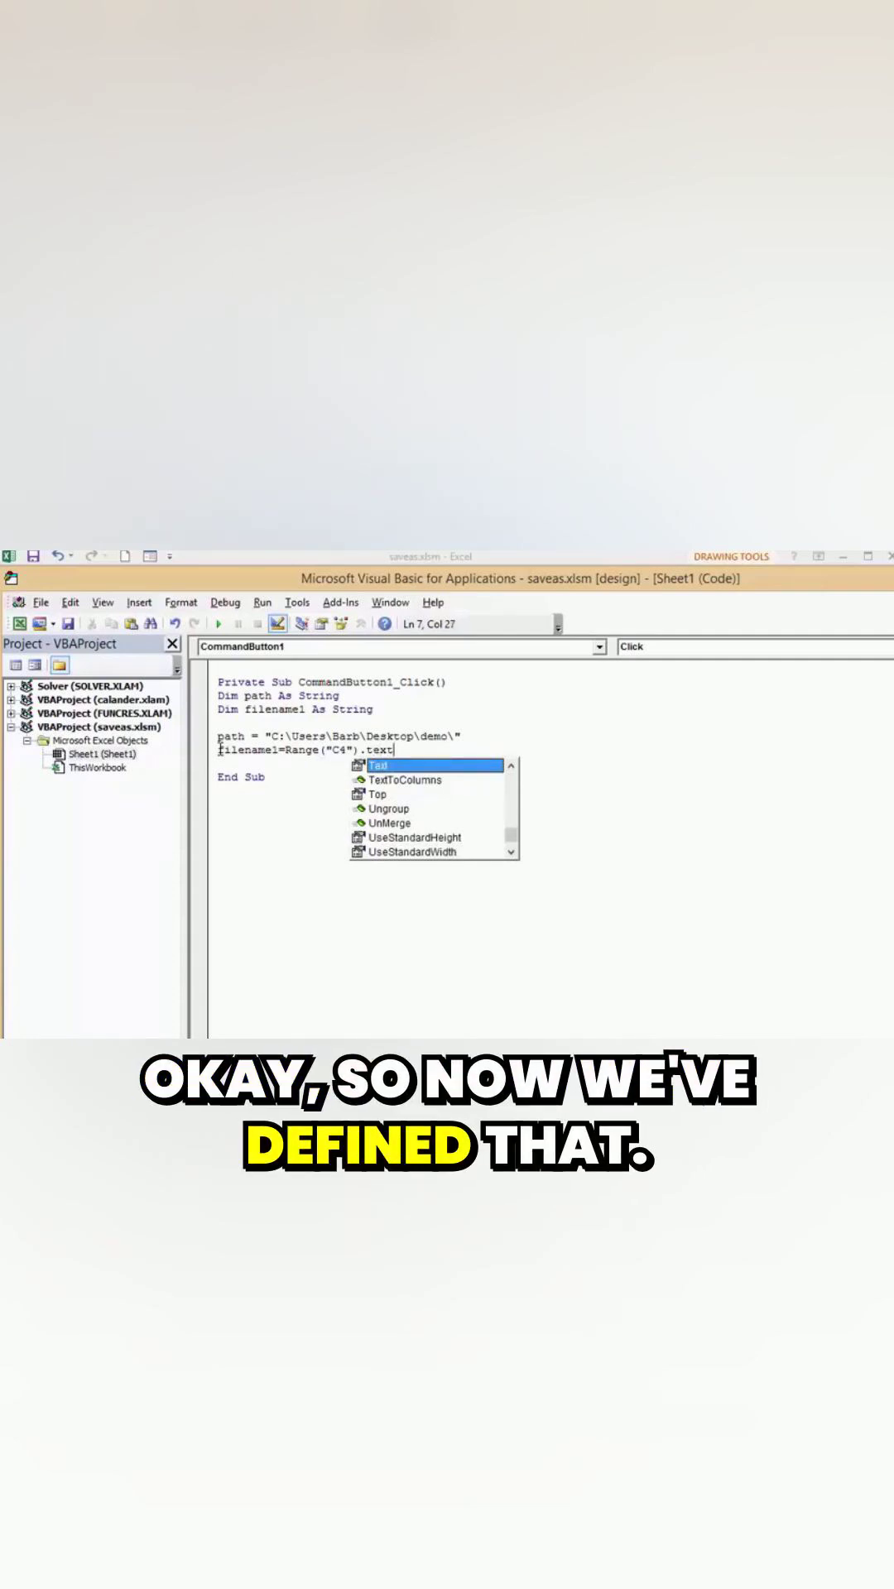